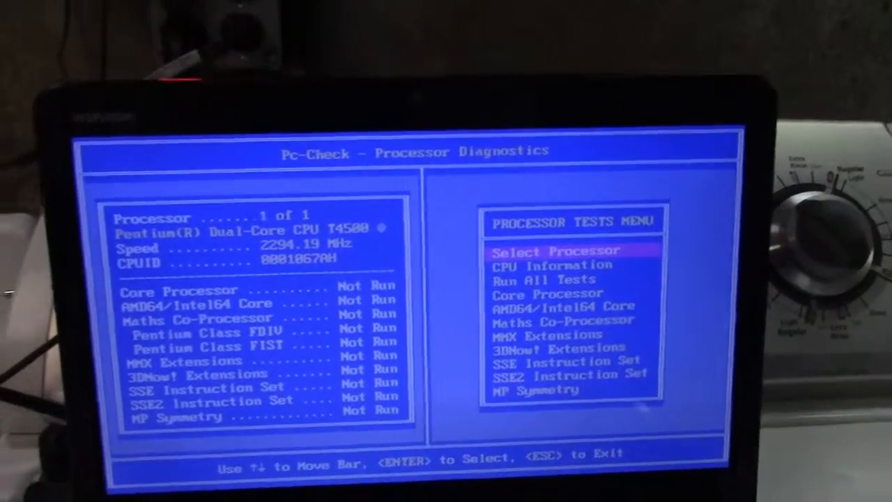
Run all processor tests, then exit once results read PASSED.
key("Down")
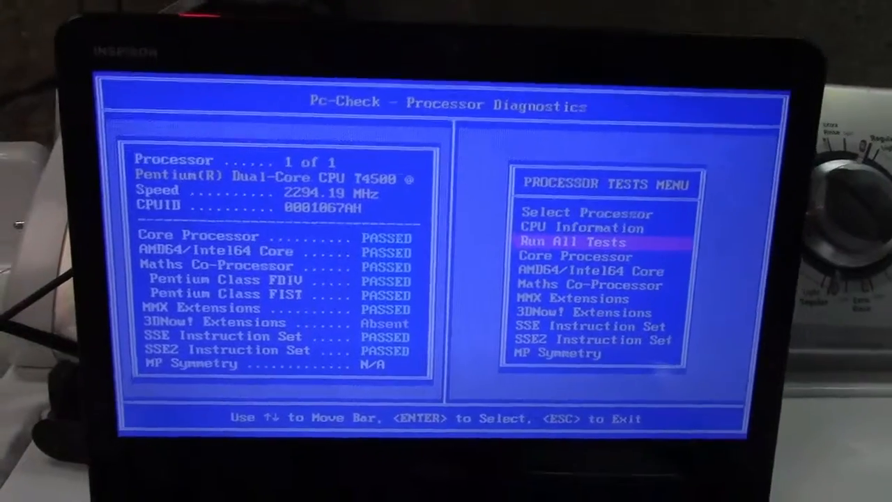
key("Escape")
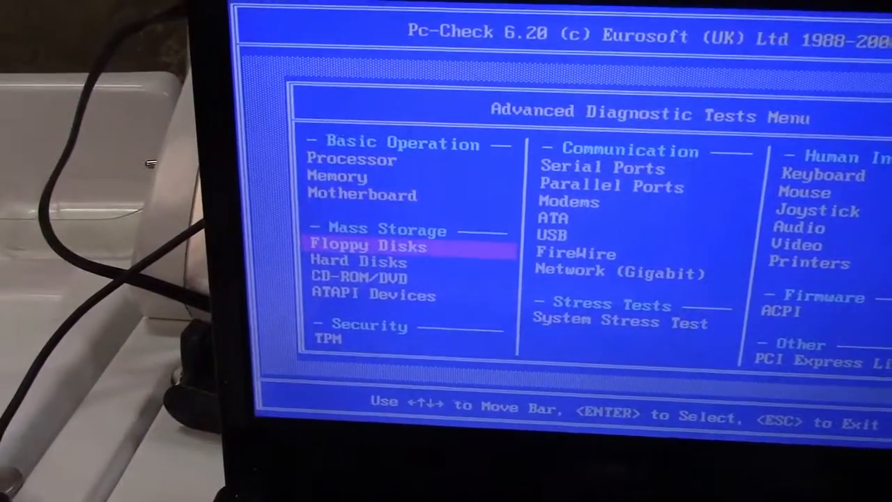
Open Hard Disk Diagnostics from the Advanced Diagnostic Tests Menu.
key("enter")
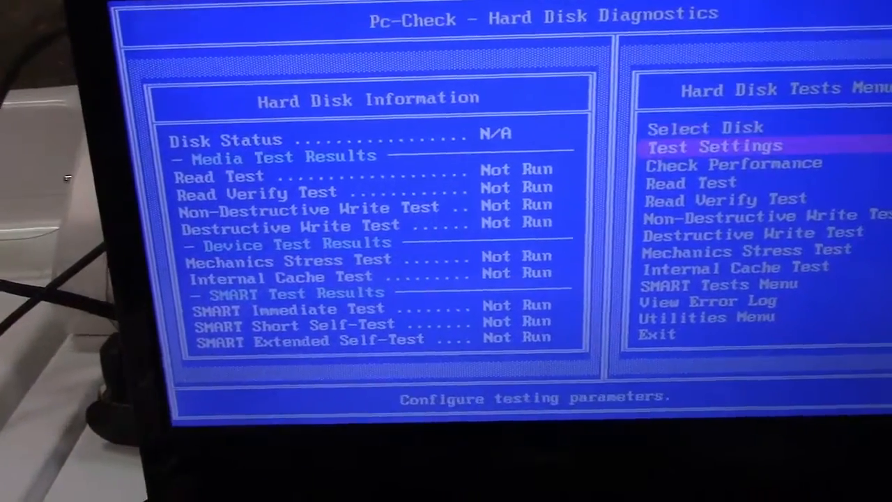
Run Check Performance (49.76MB/s average read, 17.00ms access) and dismiss the results.
key("Down")
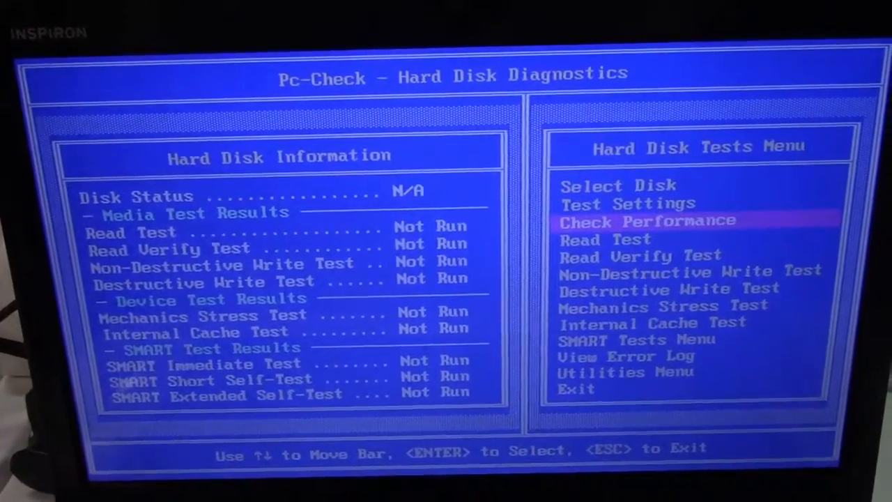
key("enter")
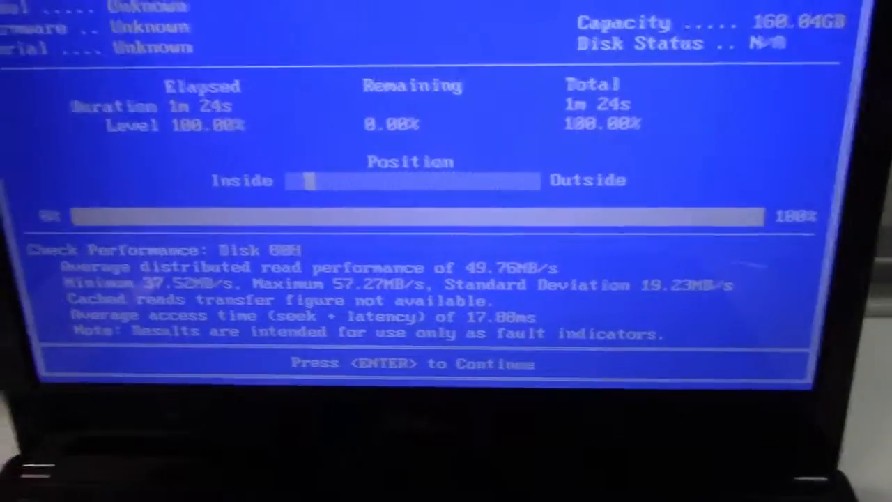
key("enter")
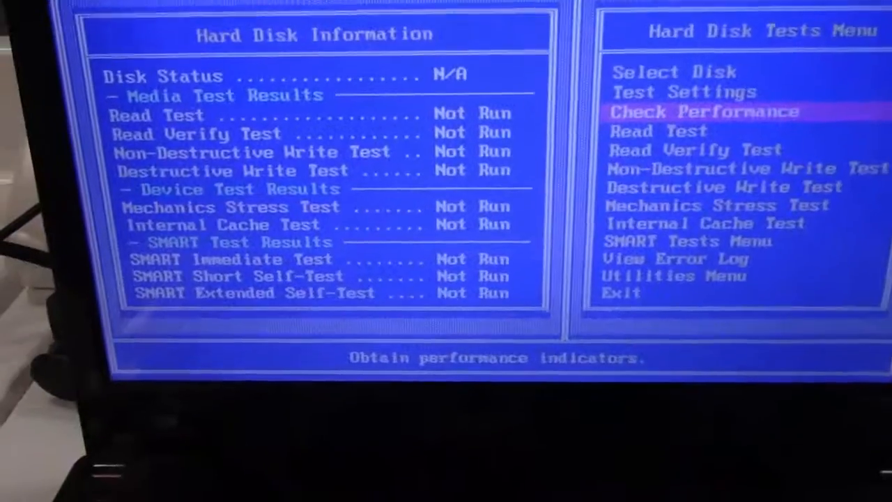
Run the Internal Cache Test on Disk 80H until PASSED, then continue.
key("down")
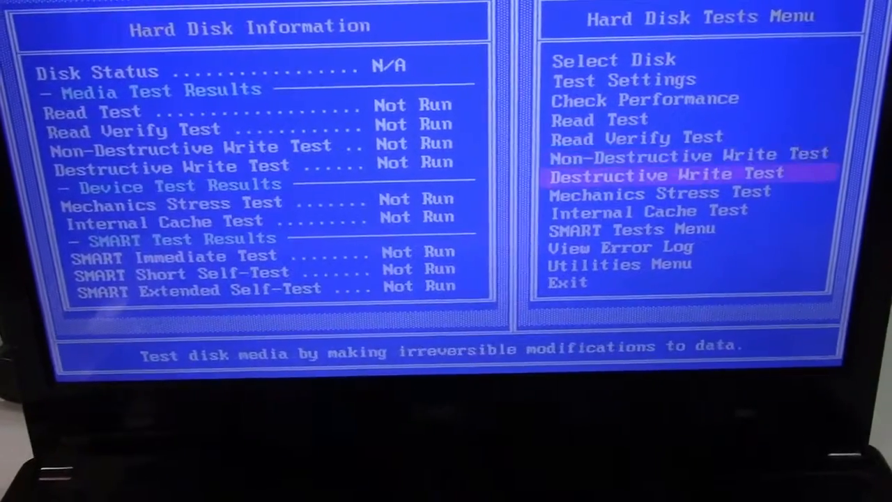
key("enter")
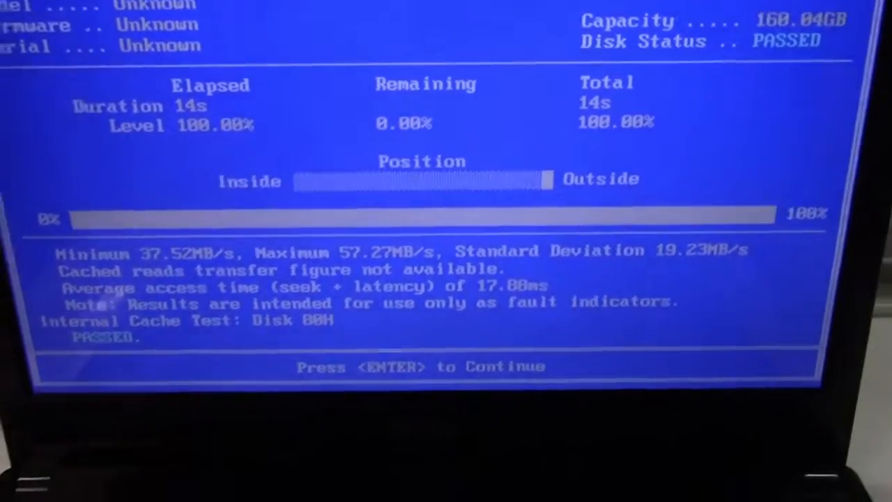
key("enter")
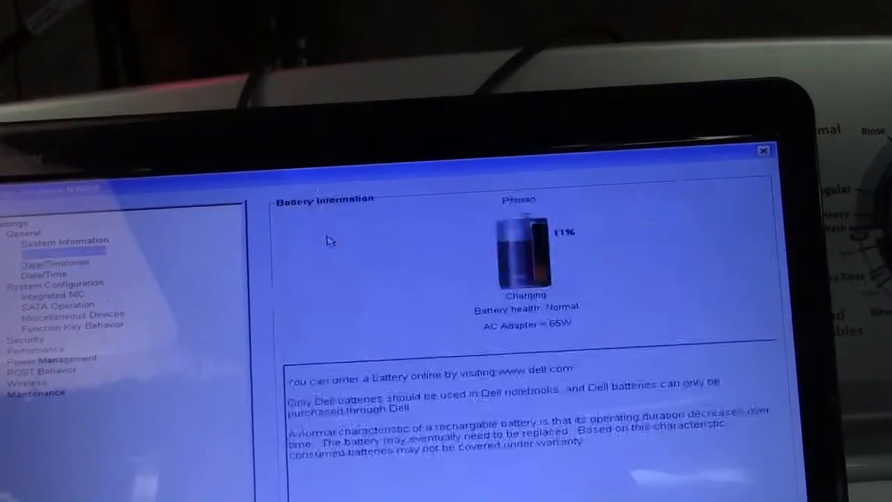
View Battery Information: 11% charging, Normal health, 65W adapter.
left_click(55, 263)
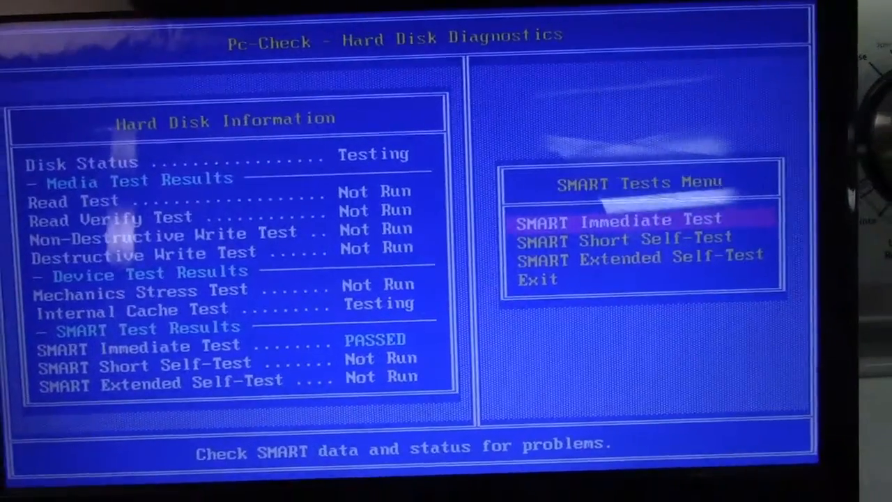
Move to SMART Short Self-Test, then exit hard disk diagnostics.
key("Down")
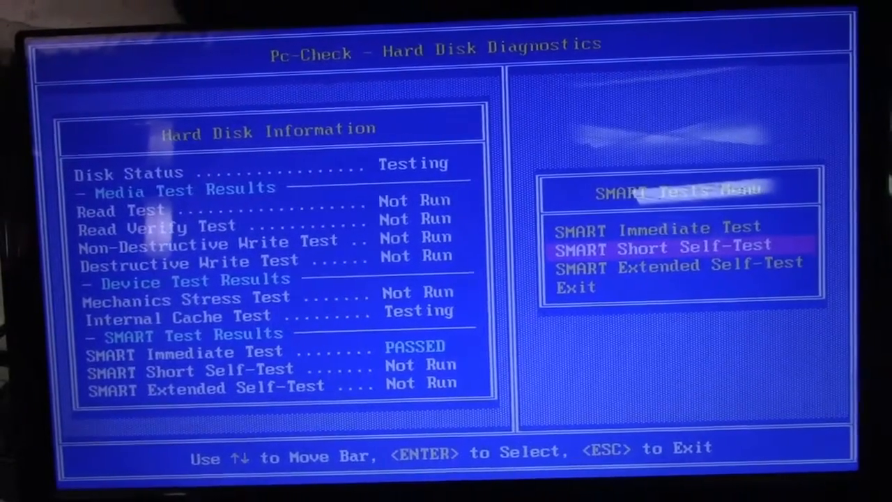
key("Escape")
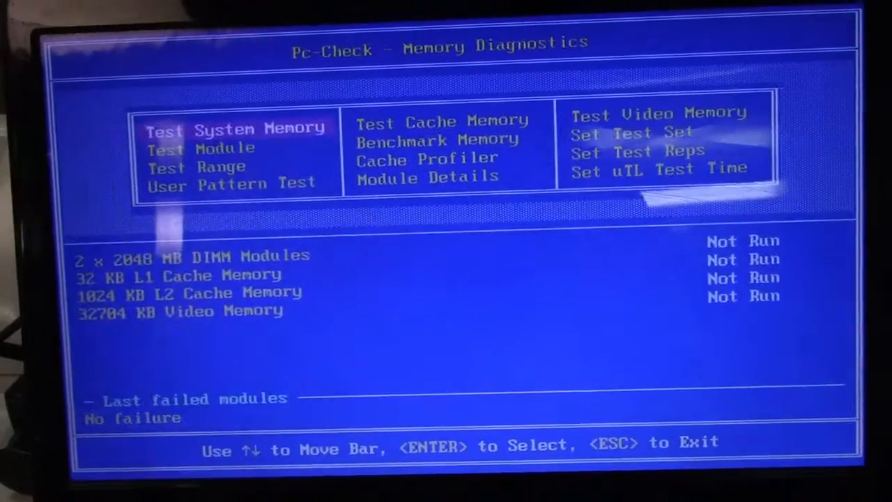
Test cache memory so L1 and L2 caches show PASSED.
key("Right")
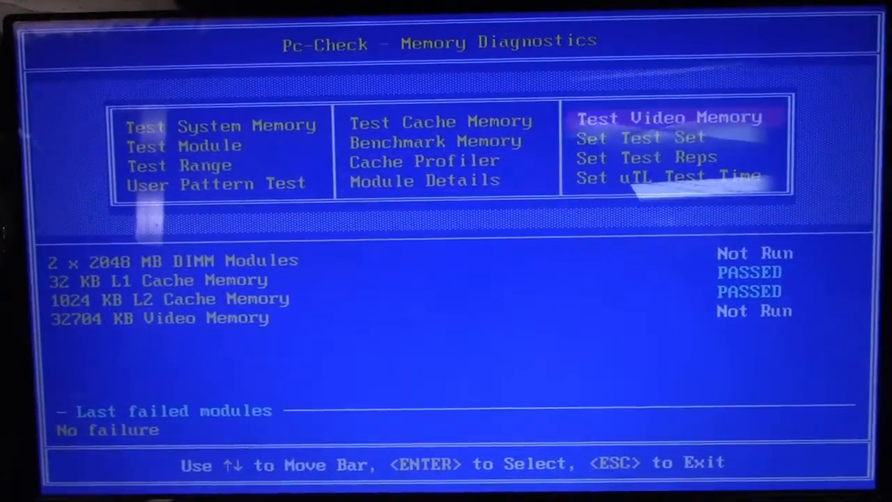
Run Test Video Memory on the 32704 KB video memory.
key("enter")
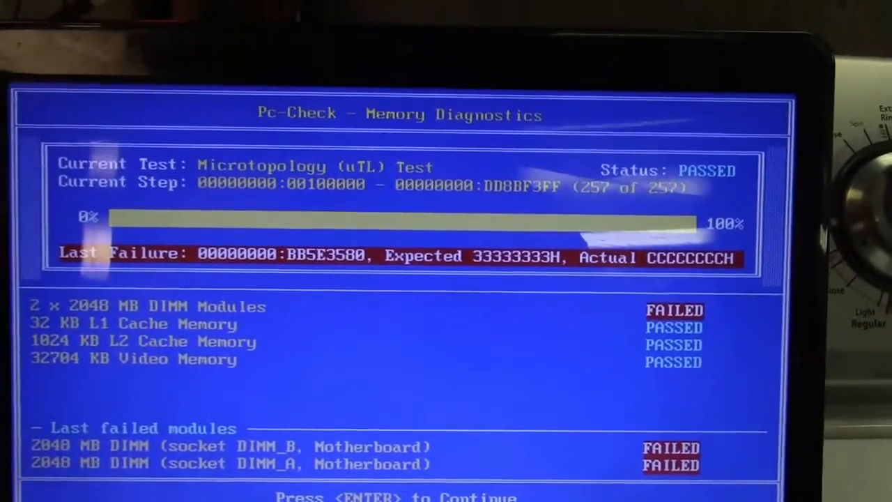
Dismiss the Microtopology panel, leaving DIMM_A and DIMM_B marked FAILED.
key("enter")
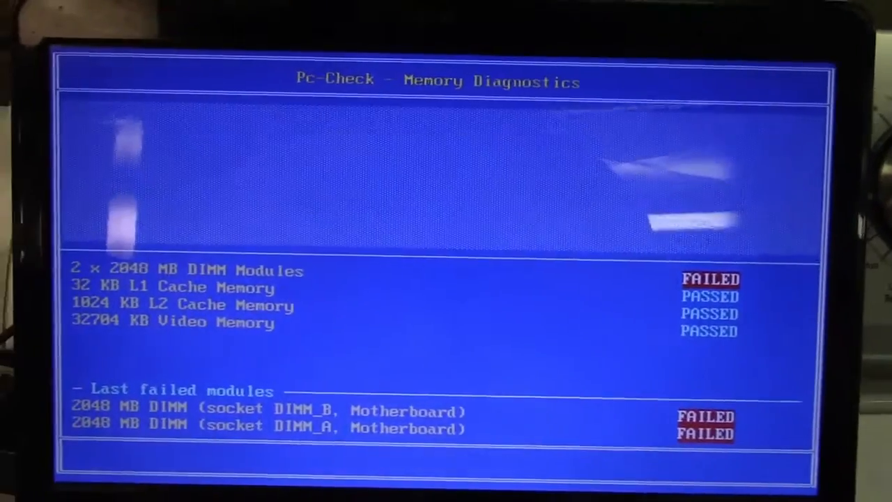